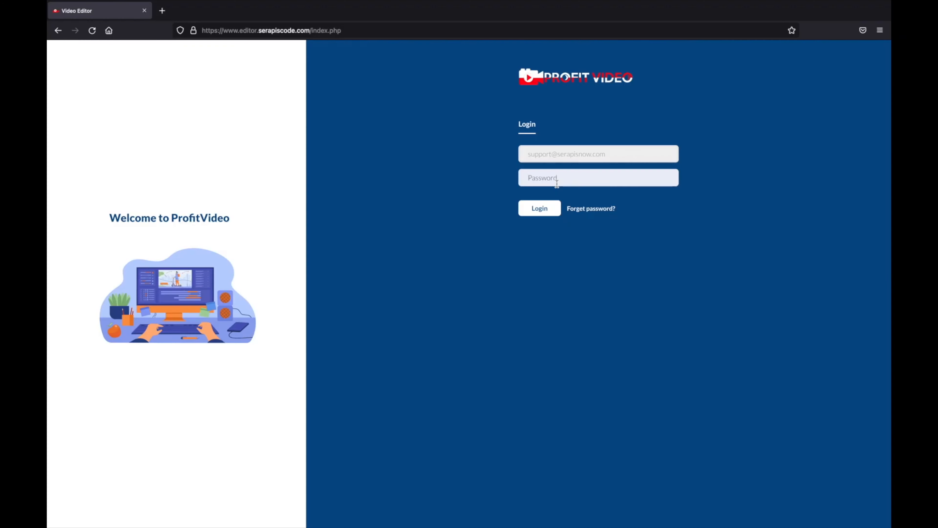
Log into ProfitVideo and dismiss the browser's save-login prompt.
left_click(542, 209)
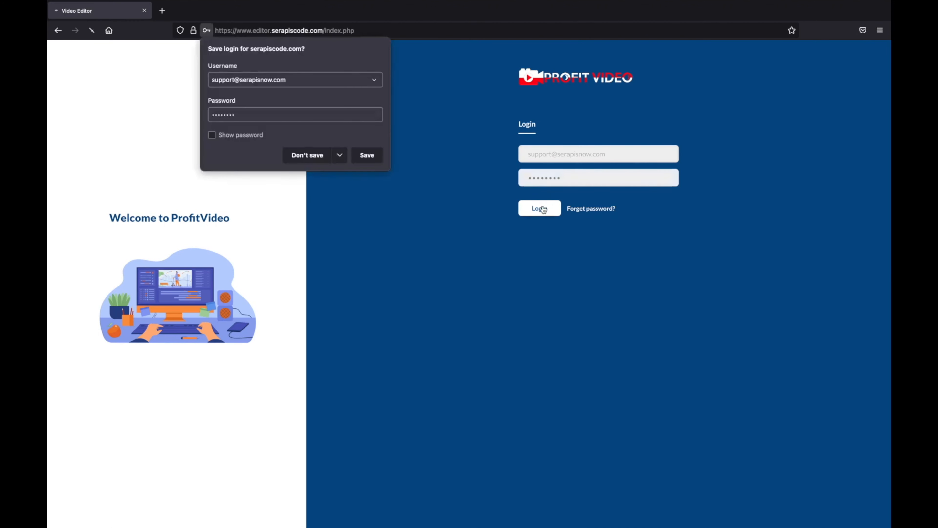
left_click(540, 208)
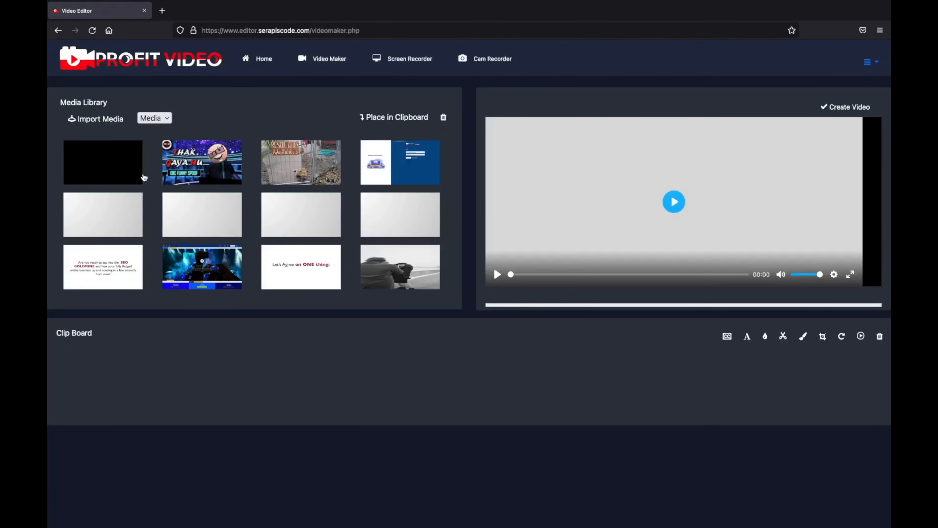
Preview the Big Buck Bunny library video and place it in the clipboard.
left_click(103, 162)
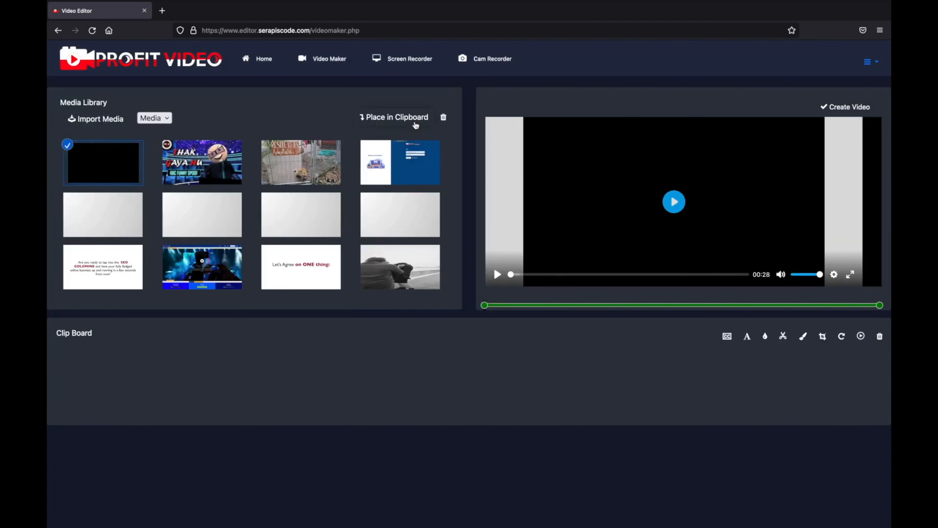
left_click(674, 201)
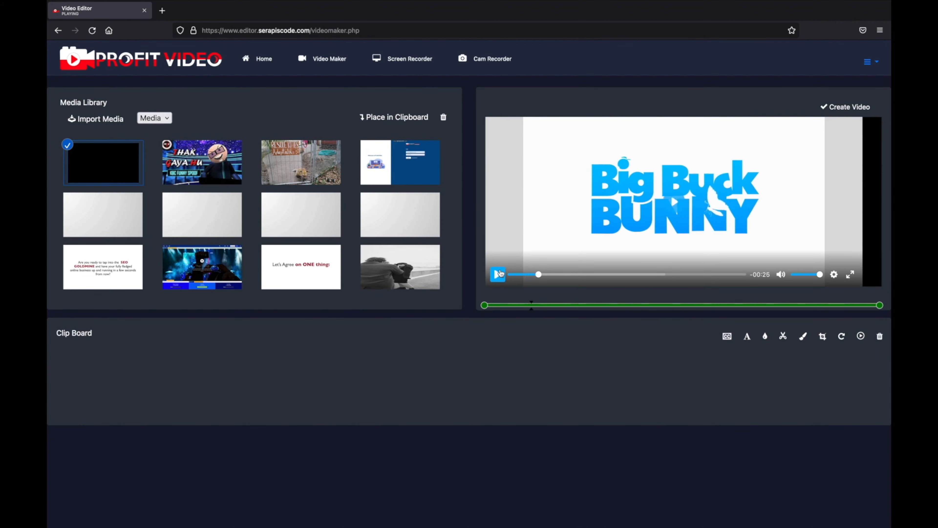
left_click(498, 274)
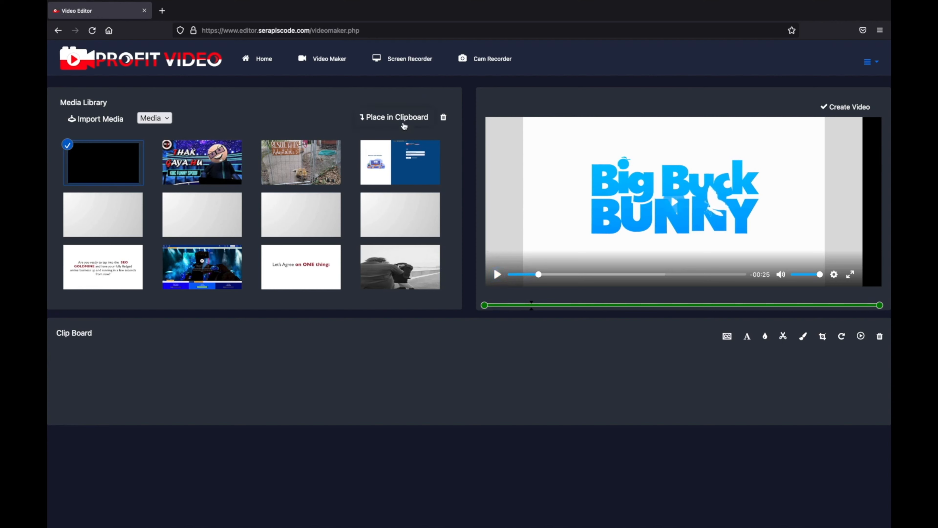
left_click(396, 117)
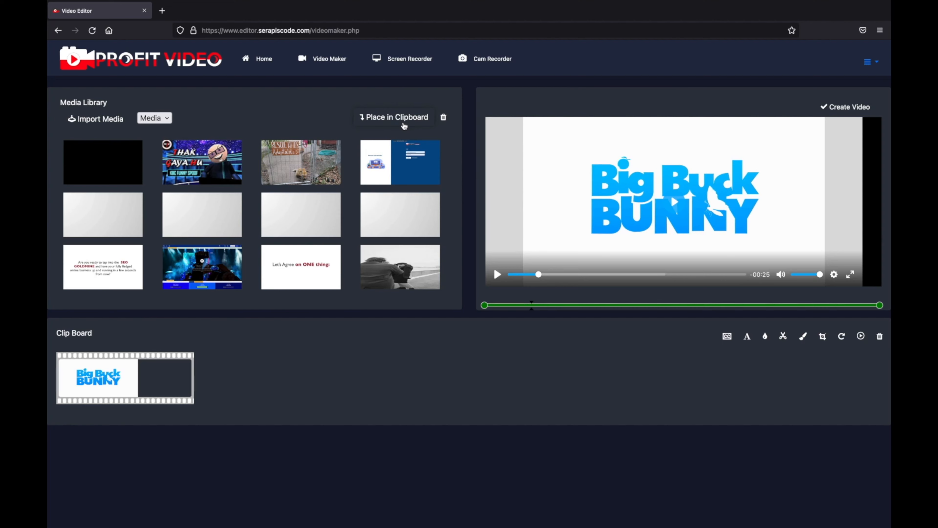
Add the site_favicon image as a Top Left watermark on the selected clip.
left_click(382, 158)
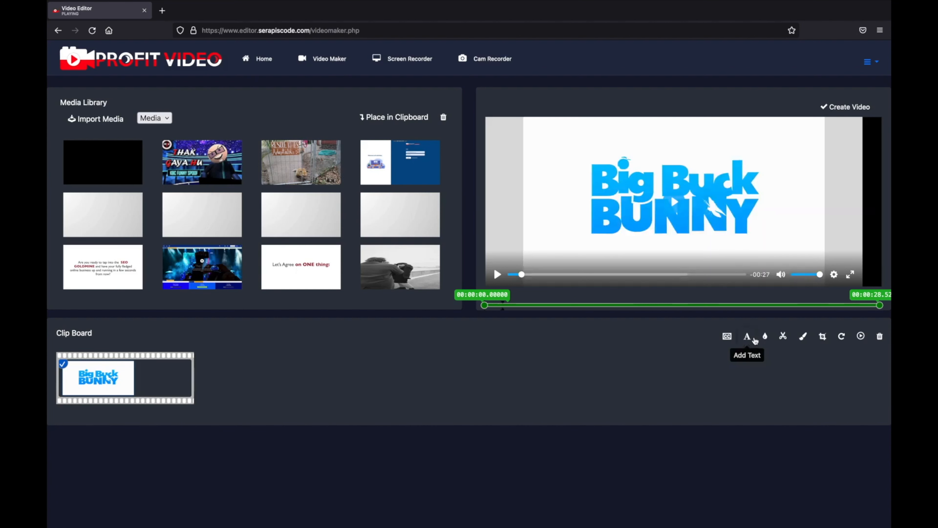
mouse_move(731, 339)
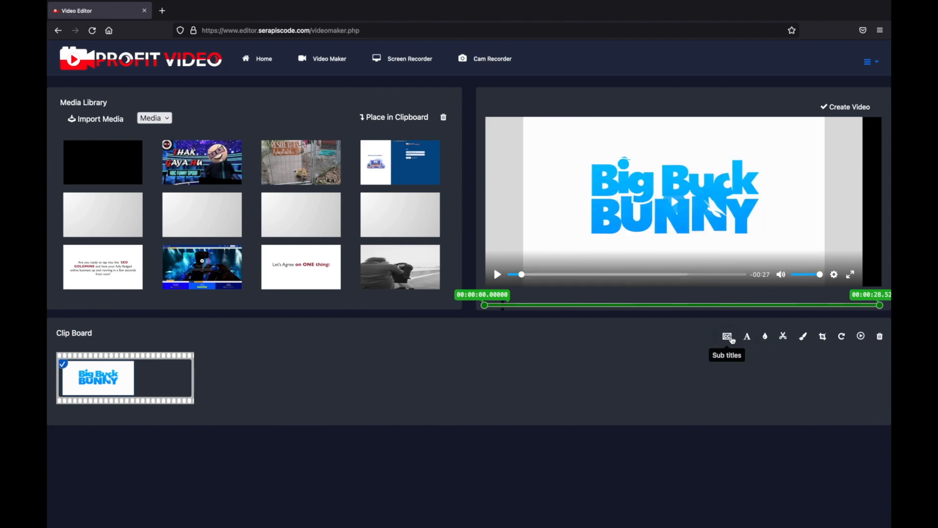
left_click(765, 337)
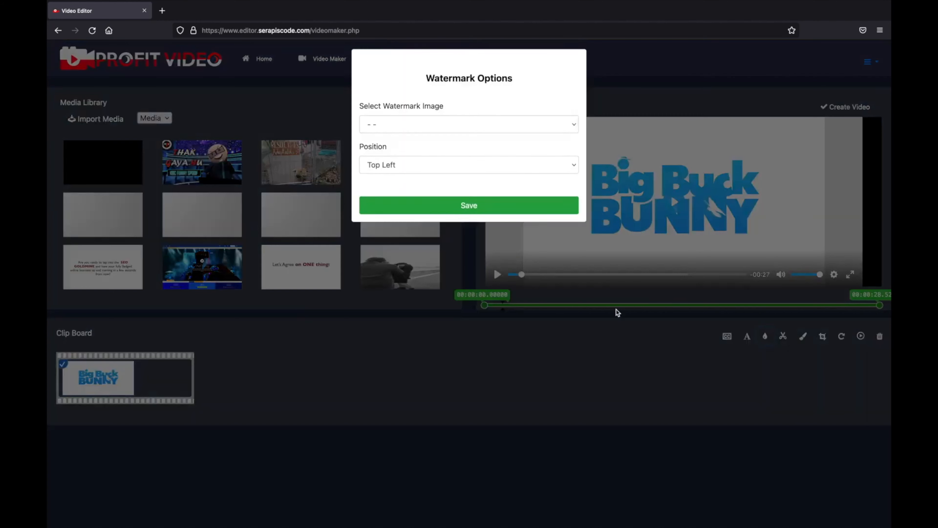
left_click(468, 131)
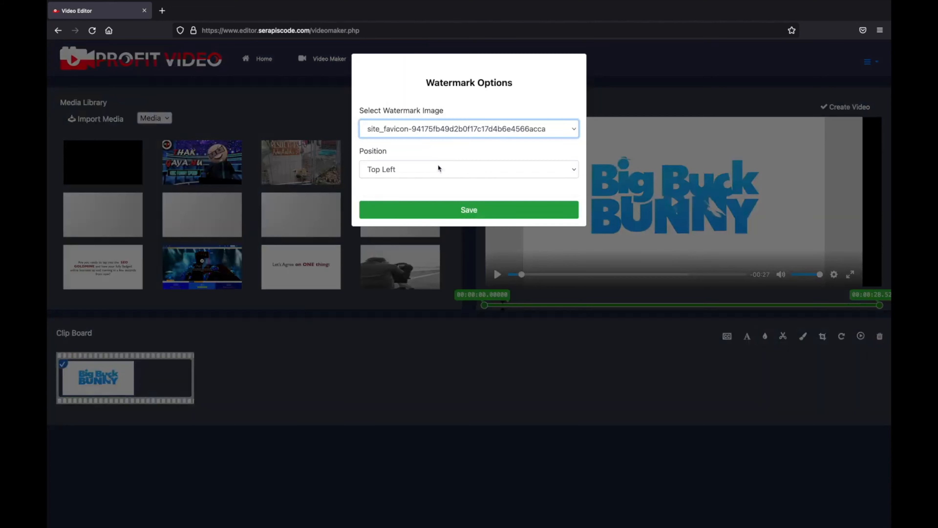
left_click(469, 210)
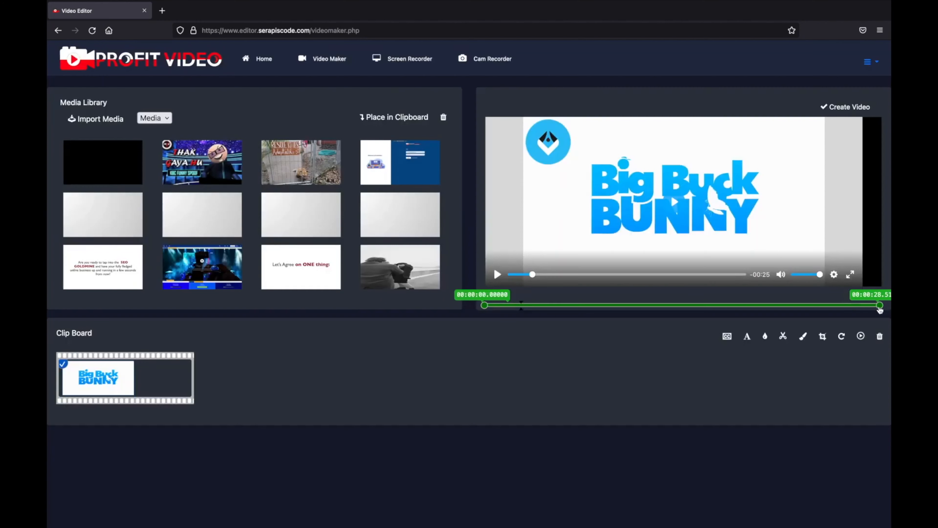
Pull the end trim handle back to about 00:00:10 and cut the clip to that range.
left_click_drag(880, 305, 709, 305)
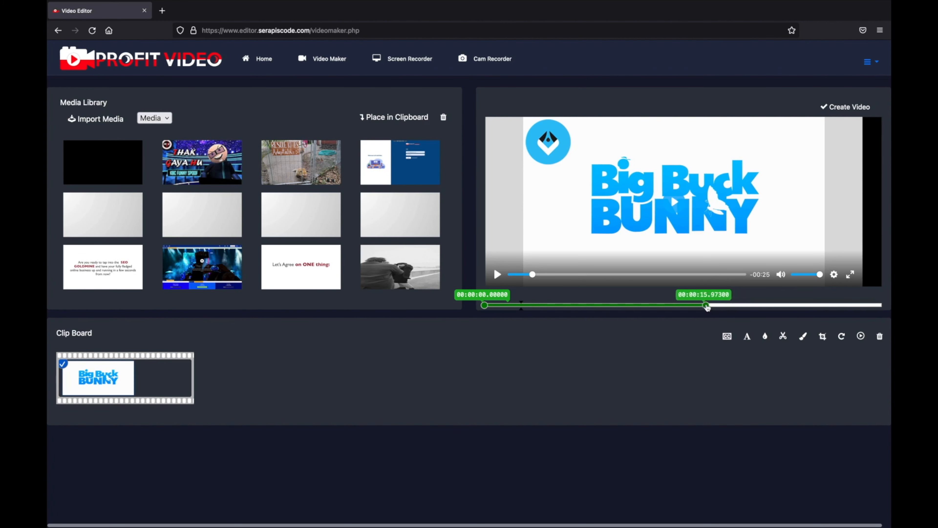
left_click_drag(707, 305, 662, 305)
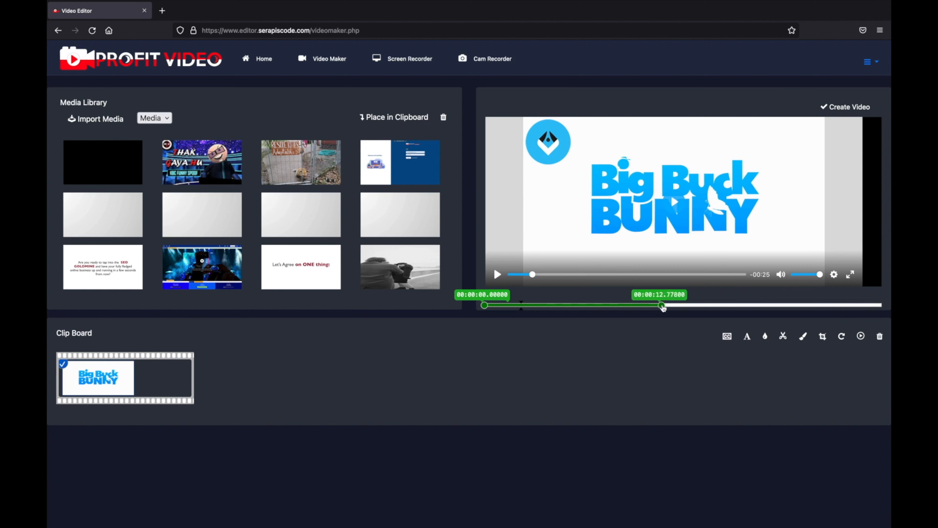
left_click_drag(662, 305, 657, 305)
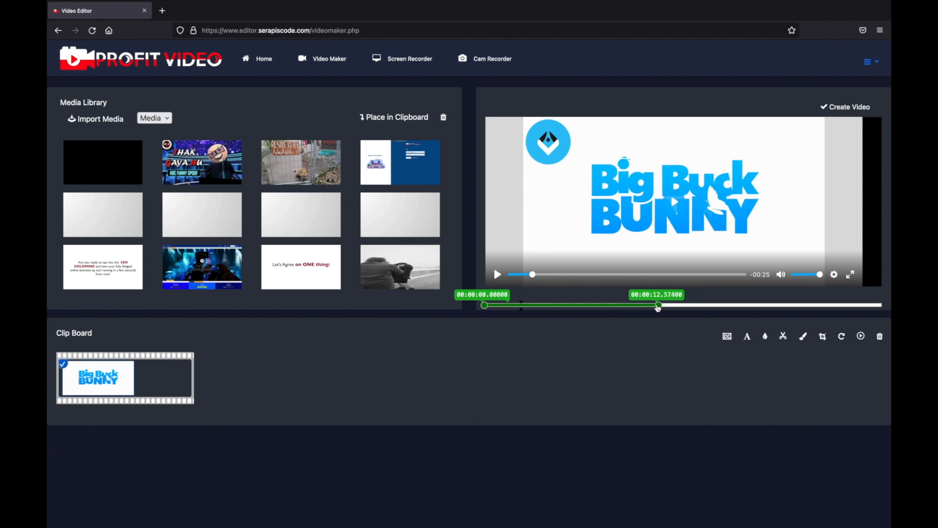
left_click_drag(659, 306, 624, 306)
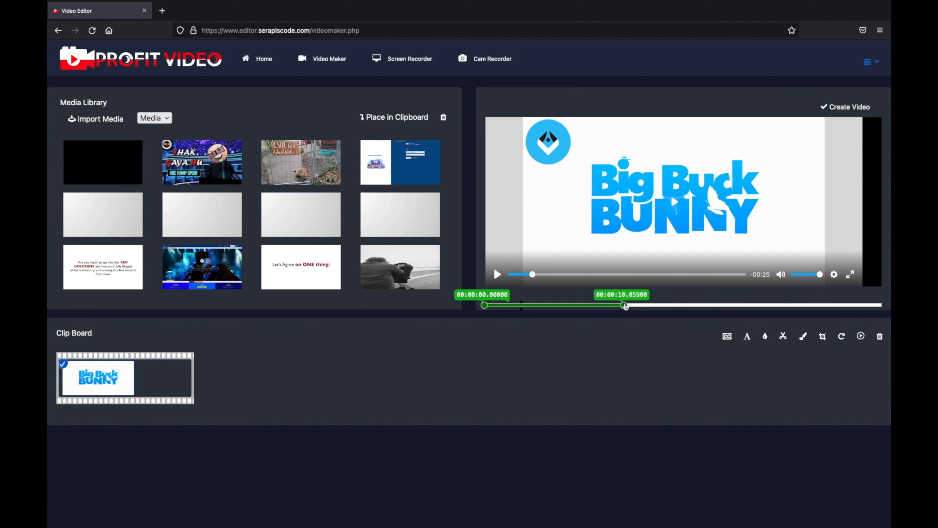
mouse_move(783, 338)
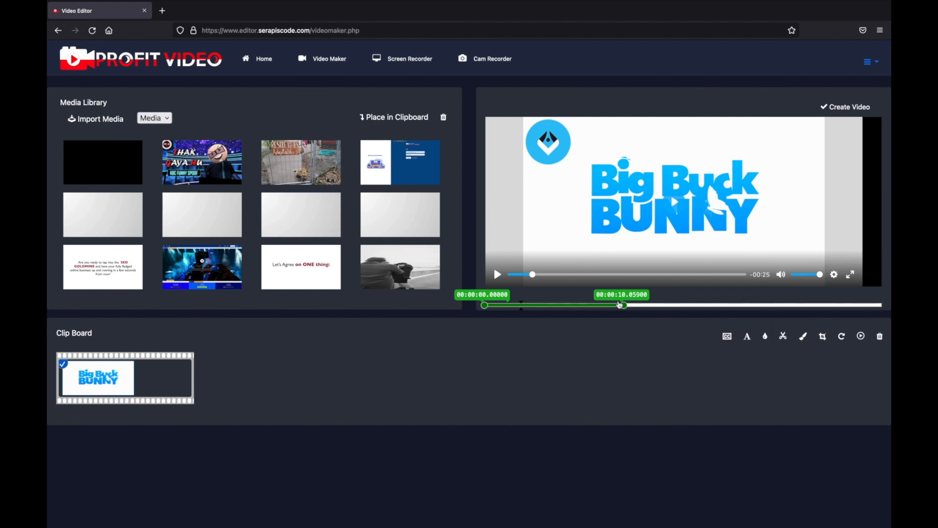
mouse_move(784, 337)
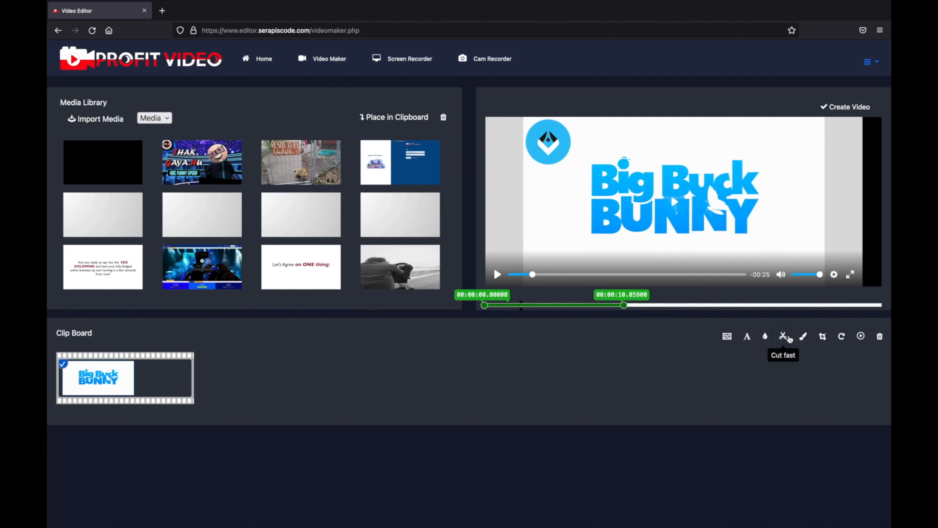
left_click(783, 336)
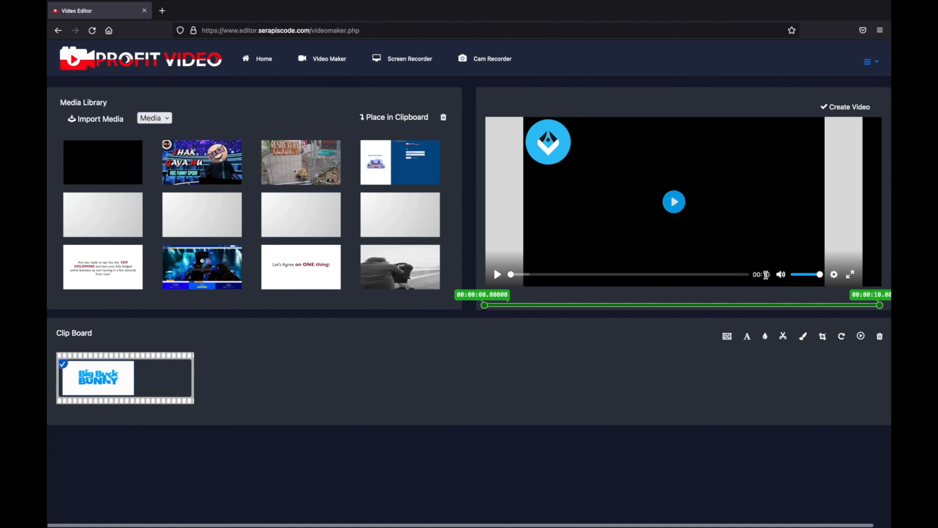
left_click(674, 201)
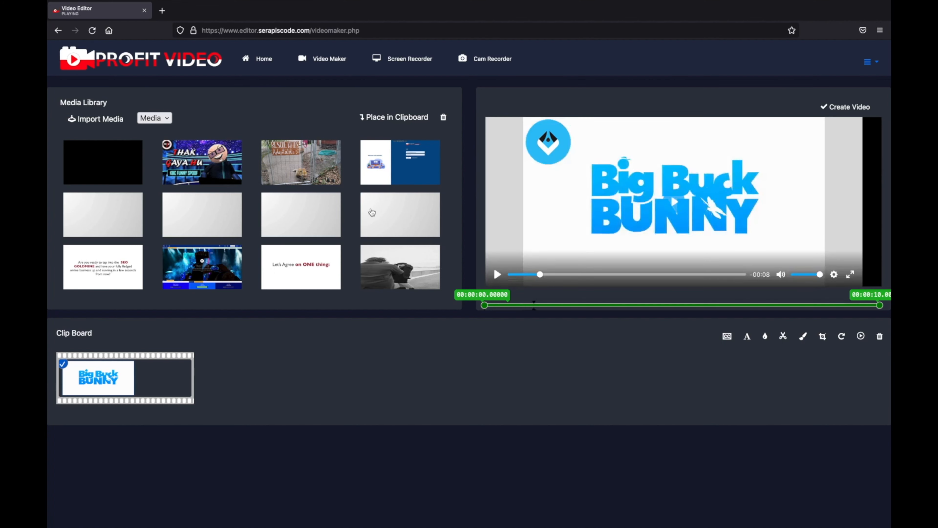
mouse_move(327, 202)
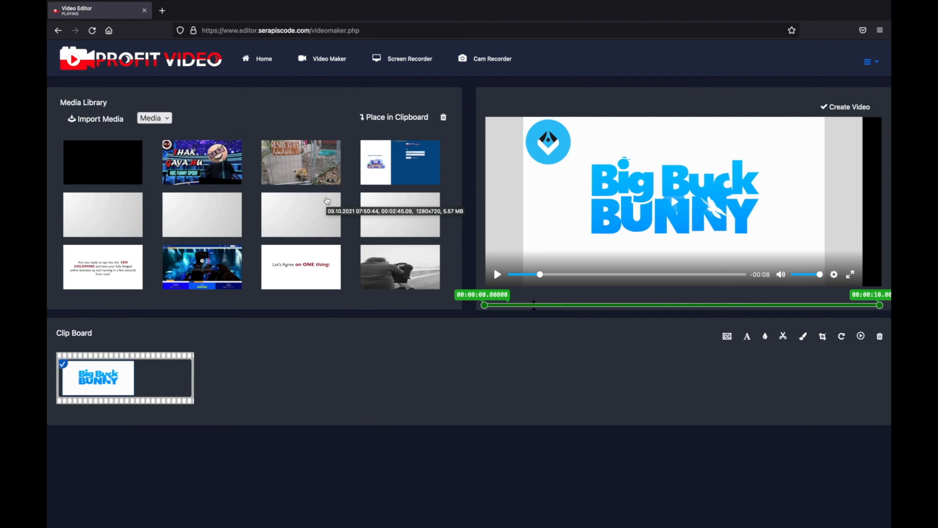
mouse_move(802, 337)
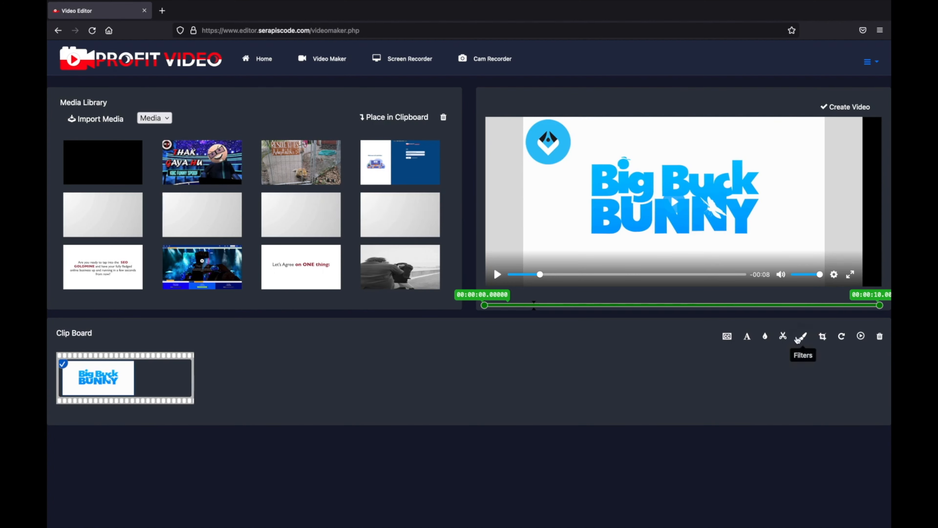
left_click(804, 336)
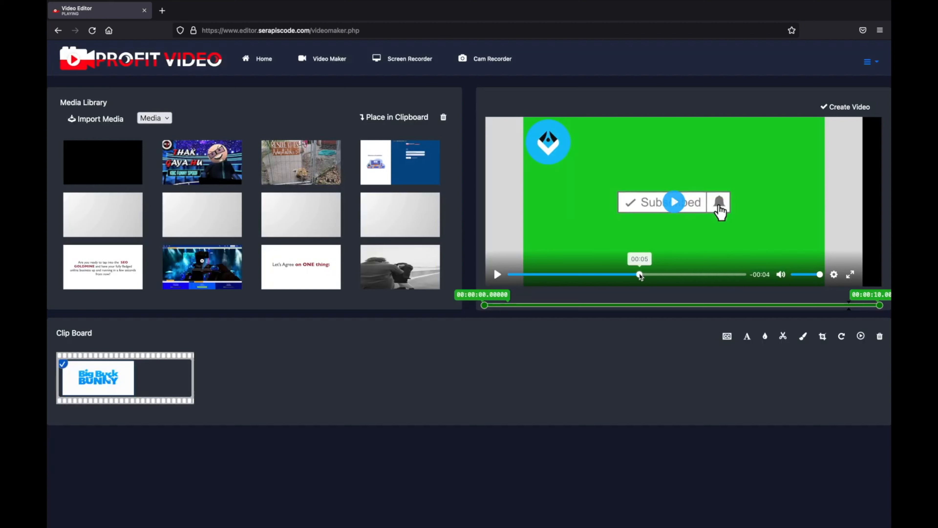
Crop the clip's picture to a smaller central region and play the result.
left_click(822, 336)
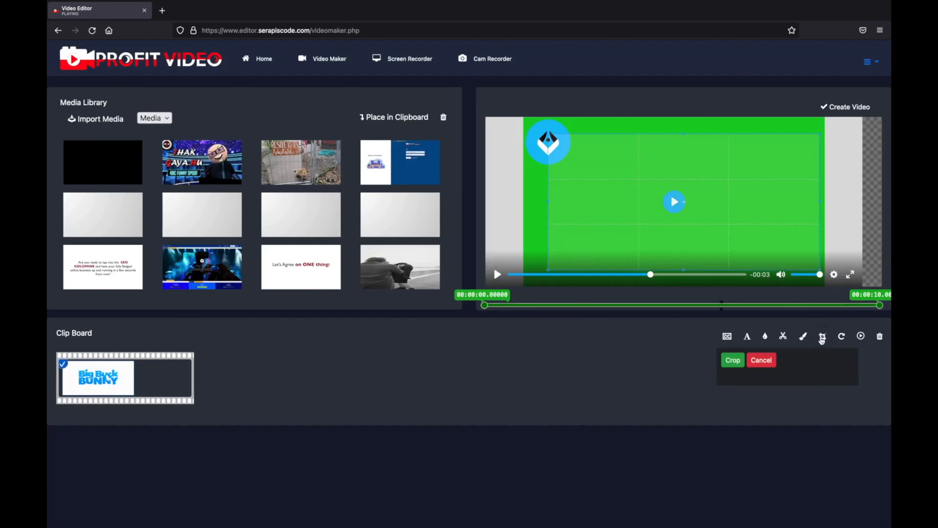
left_click(823, 337)
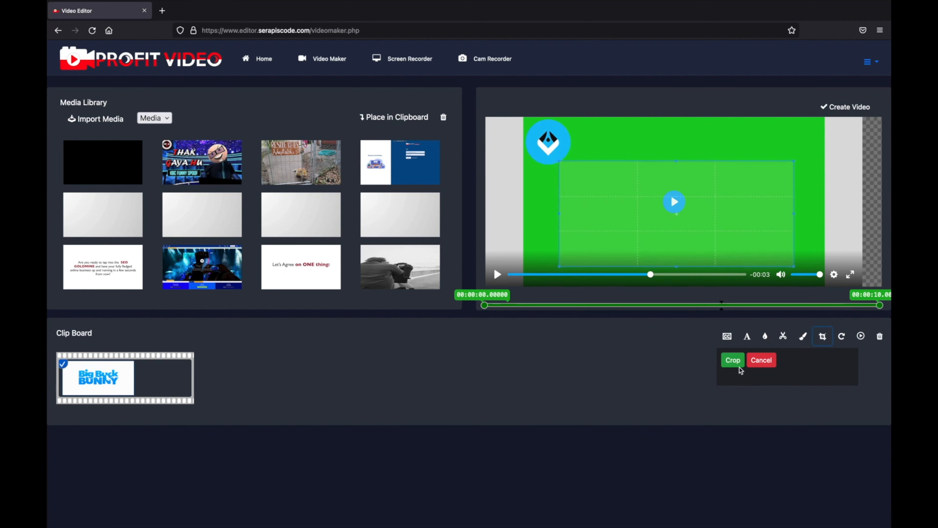
left_click(733, 359)
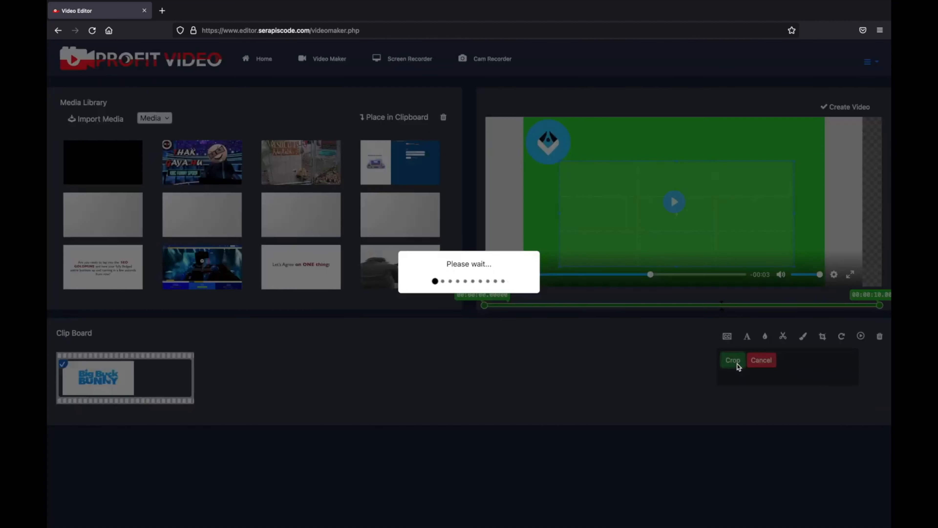
left_click(733, 360)
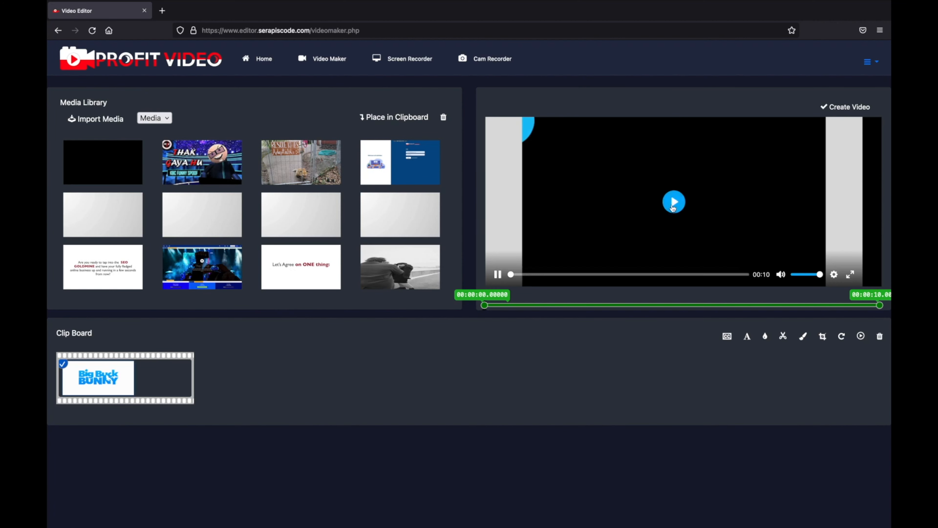
left_click(842, 336)
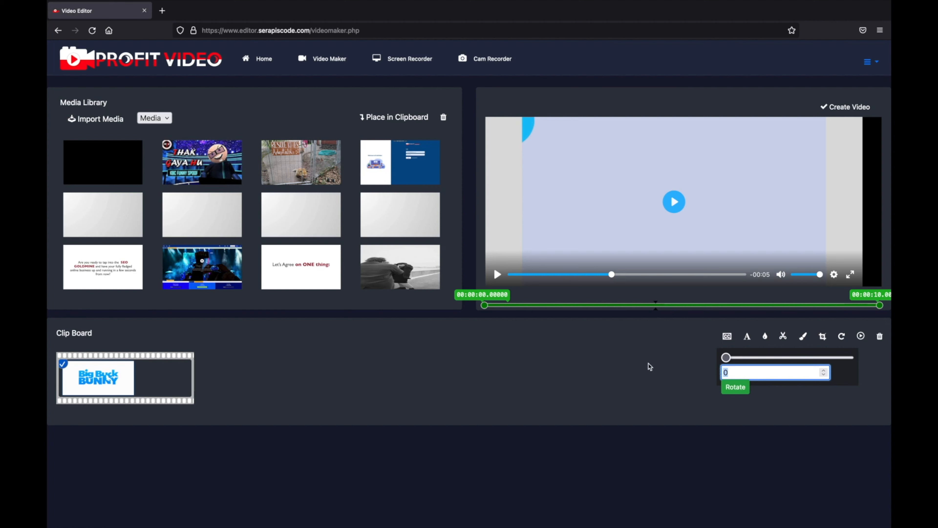
Load the full 27-second Big Buck Bunny clip from the clipboard into the preview.
left_click(846, 108)
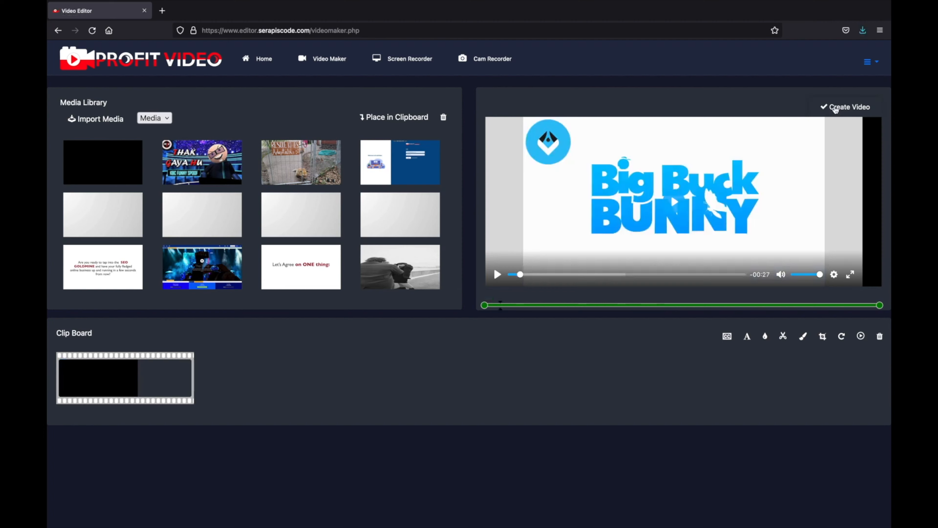
Name the export 'ProfitVideo Demo' with High quality and 1080p output size.
left_click(846, 107)
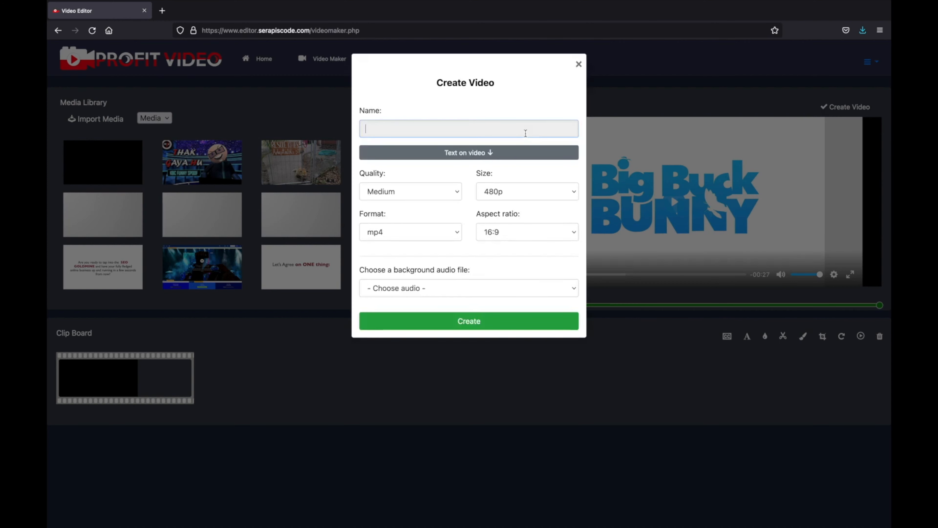
type("ProfitVideo")
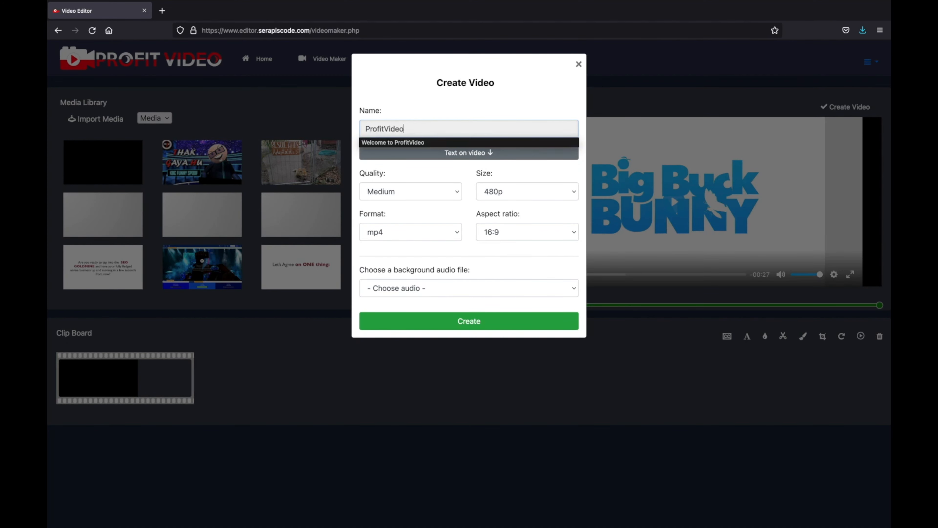
type("Demo")
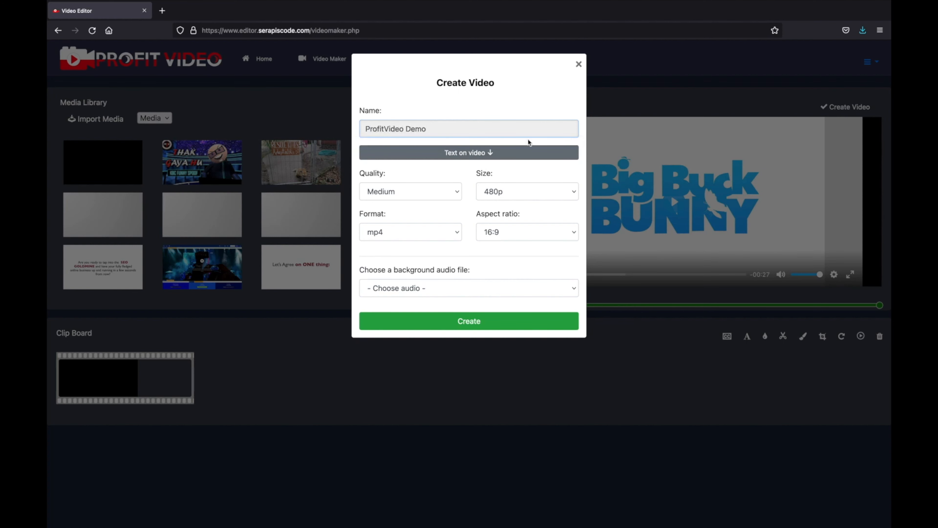
left_click(527, 192)
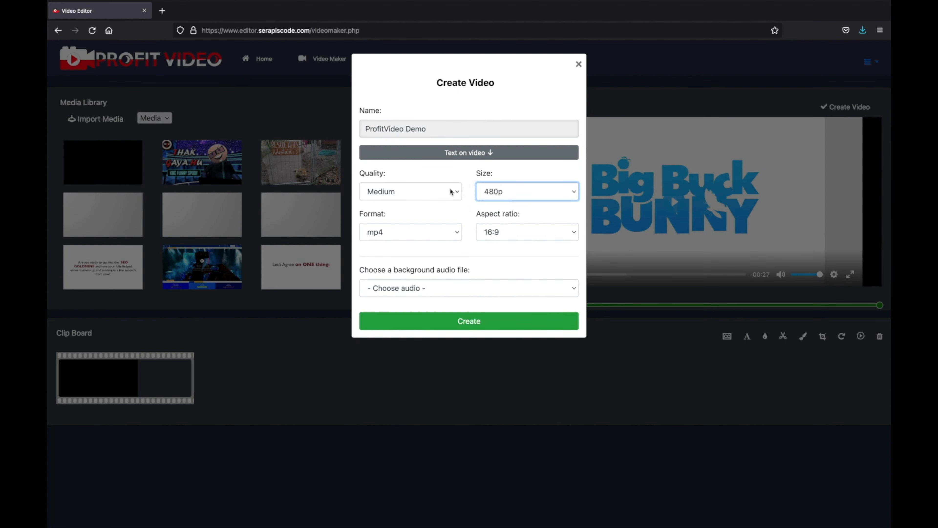
left_click(527, 192)
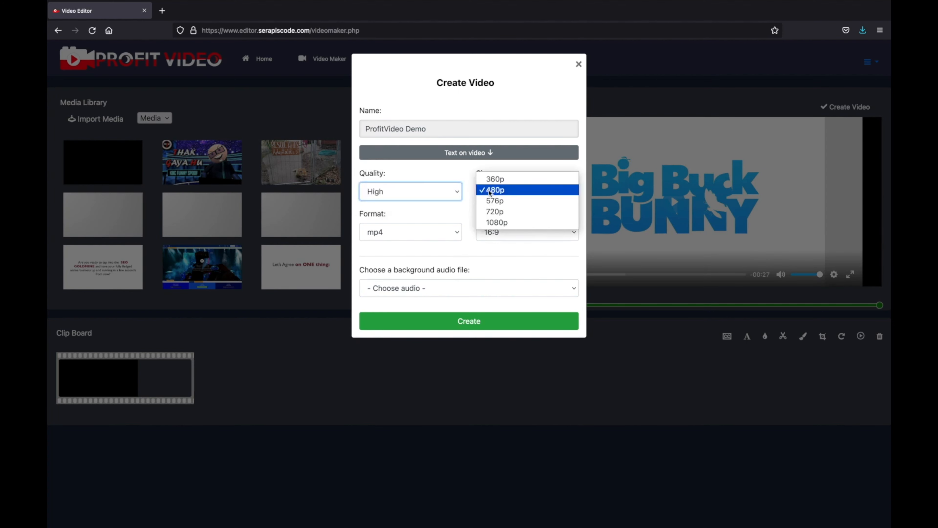
left_click(496, 222)
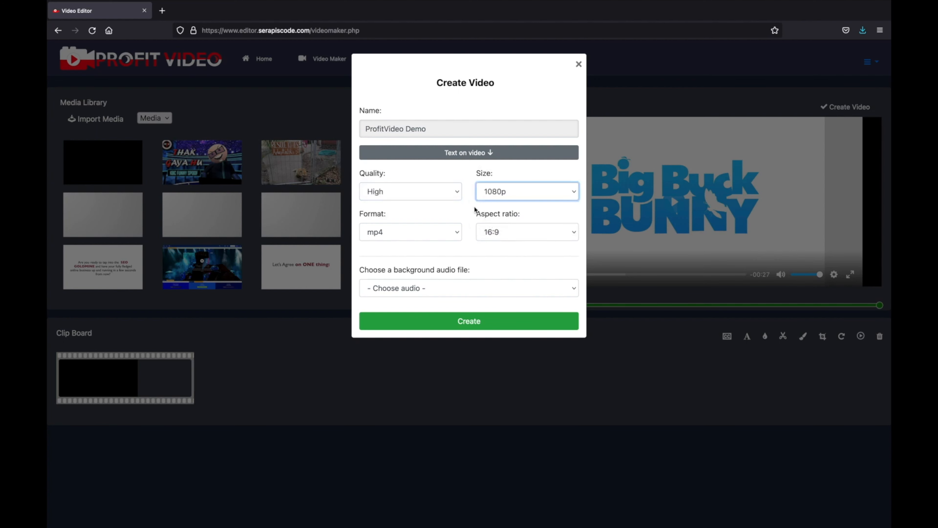
Review the 16:9 aspect ratio and background audio choices and expand the Text on video options.
left_click(410, 232)
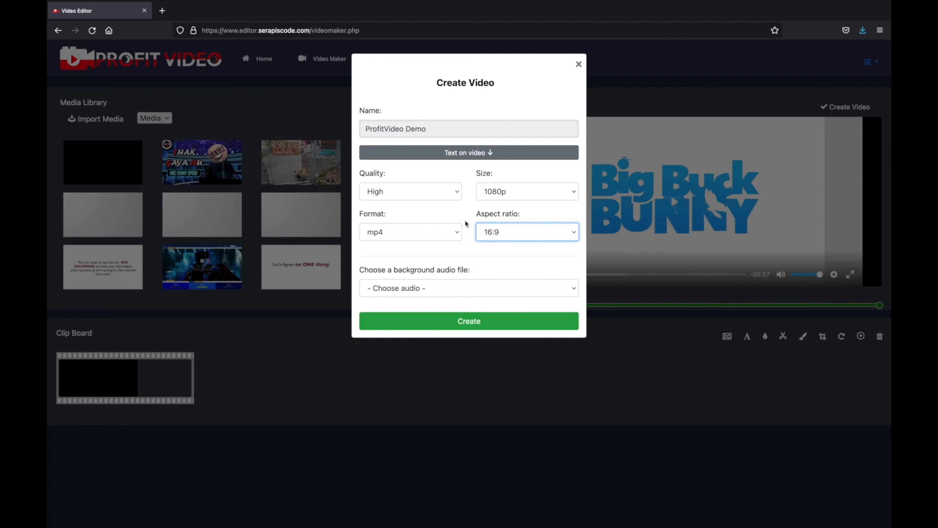
mouse_move(442, 292)
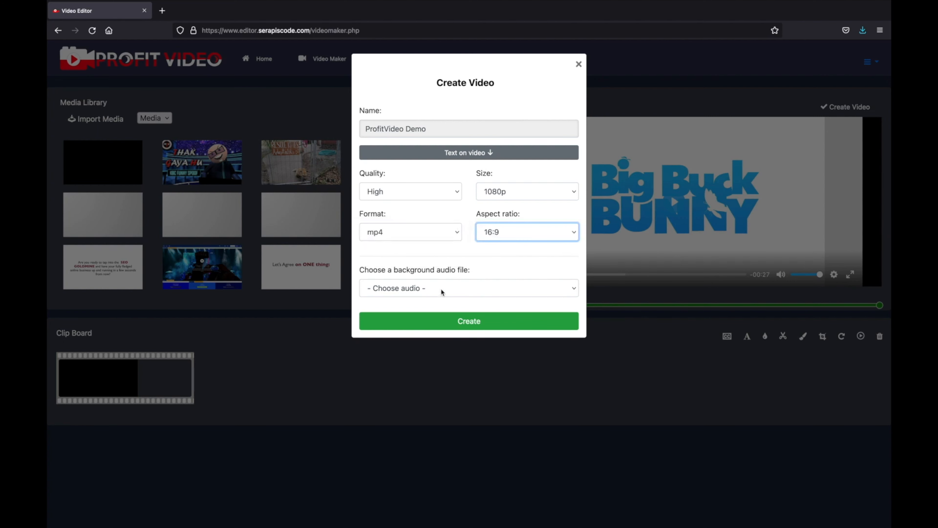
left_click(442, 288)
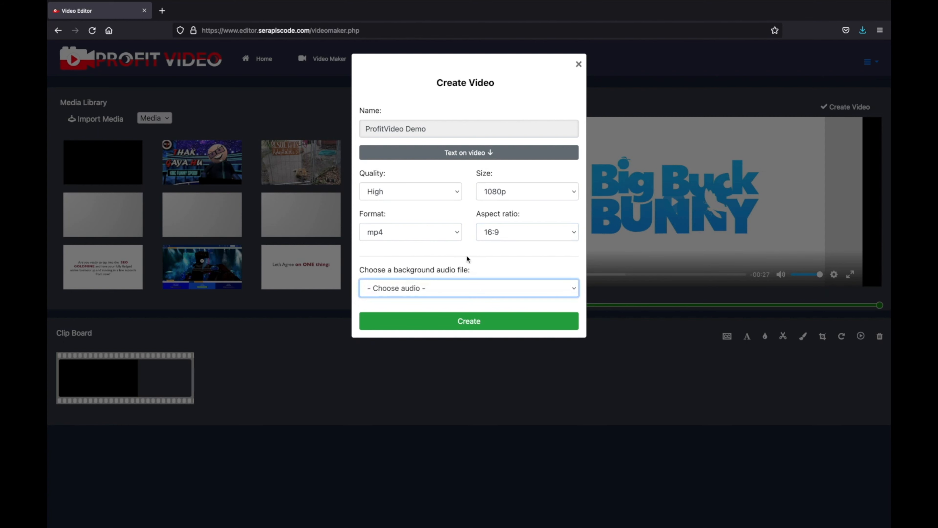
mouse_move(465, 229)
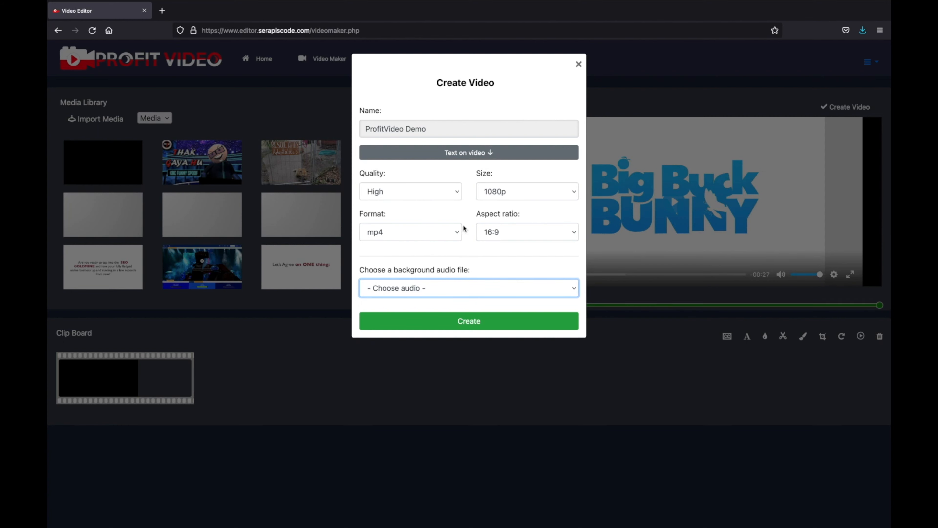
left_click(469, 153)
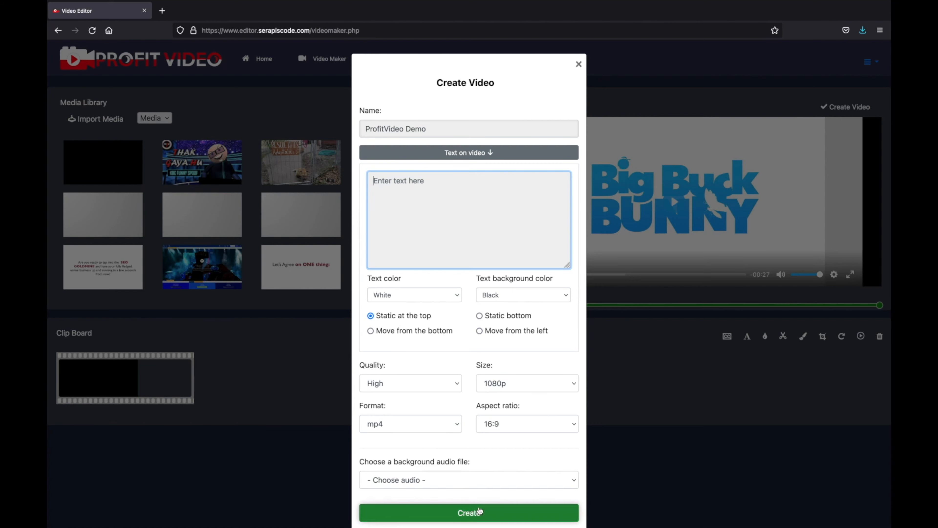
Create the ProfitVideo Demo video and play its preview.
left_click(473, 513)
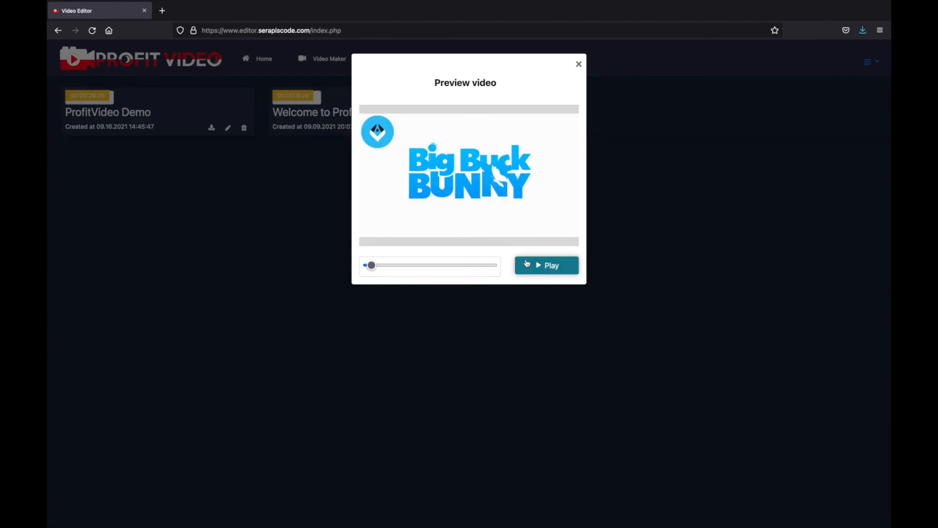
left_click(547, 265)
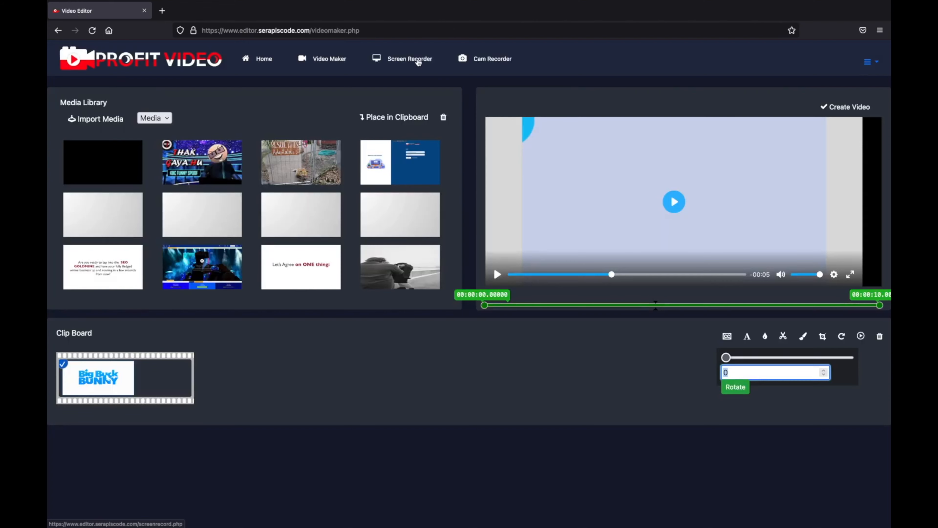
Start a screen recording sharing the entire screen with capture allowed.
left_click(417, 59)
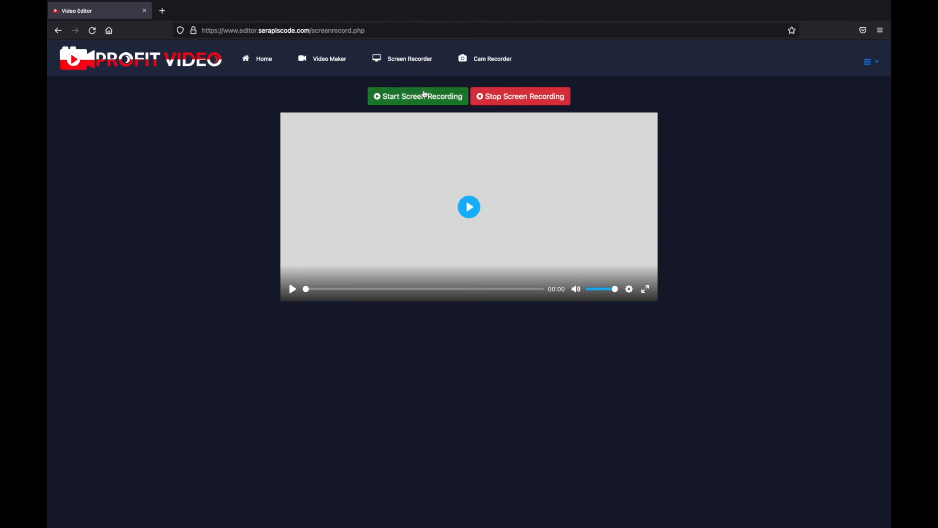
left_click(419, 95)
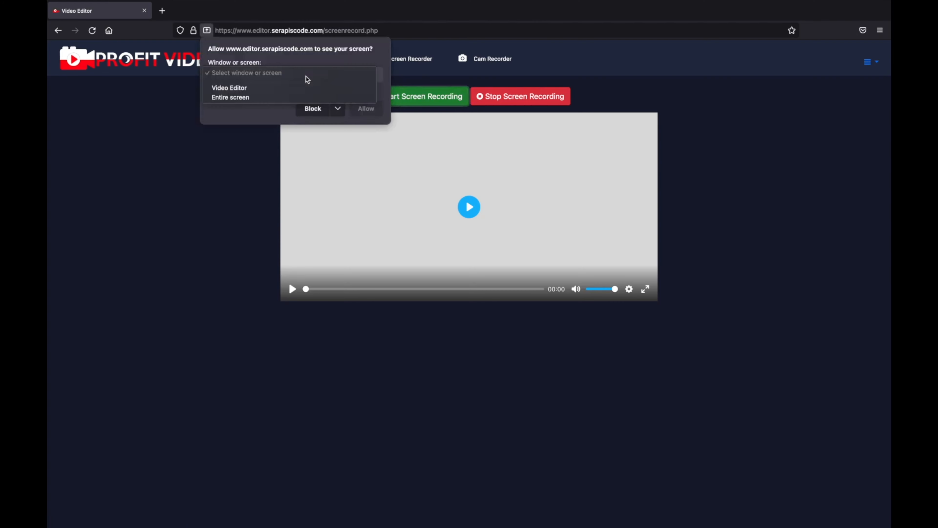
left_click(230, 97)
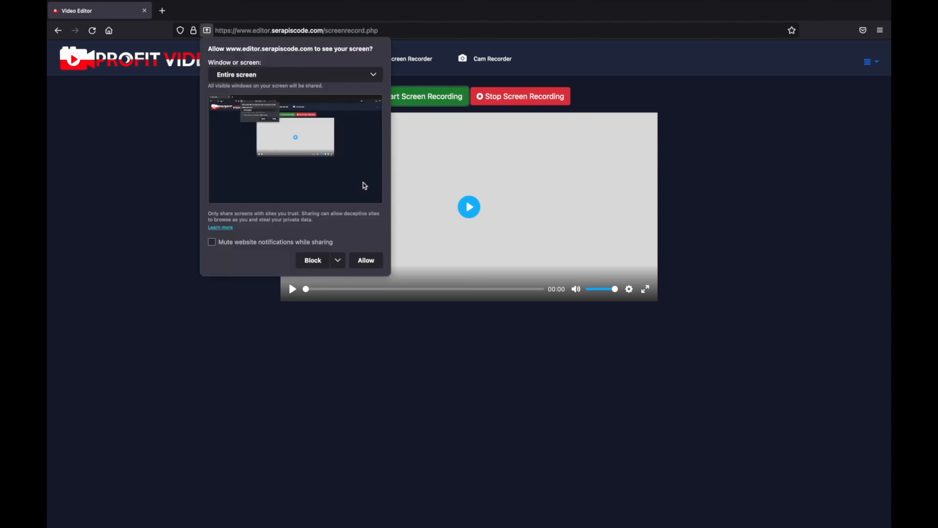
left_click(366, 260)
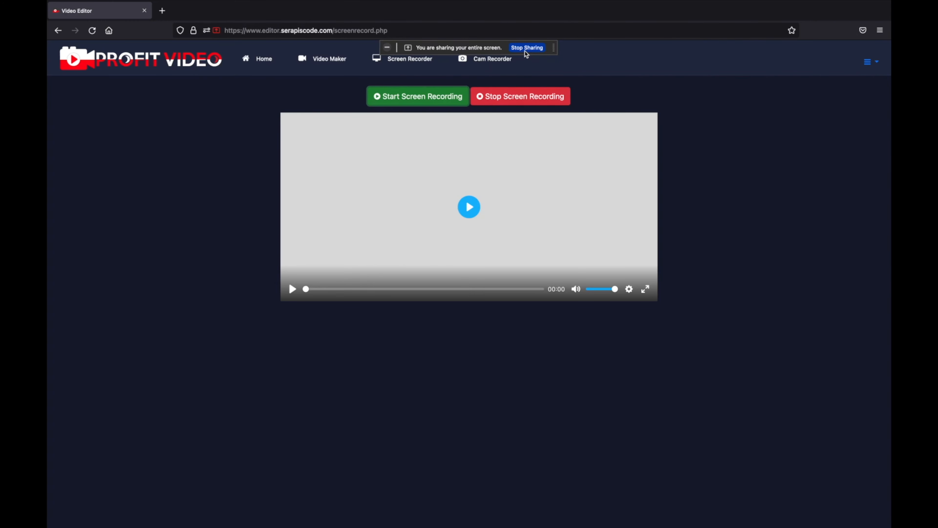
Stop the recording, name it Demo and accept the Demo.webm file prompt.
left_click(521, 96)
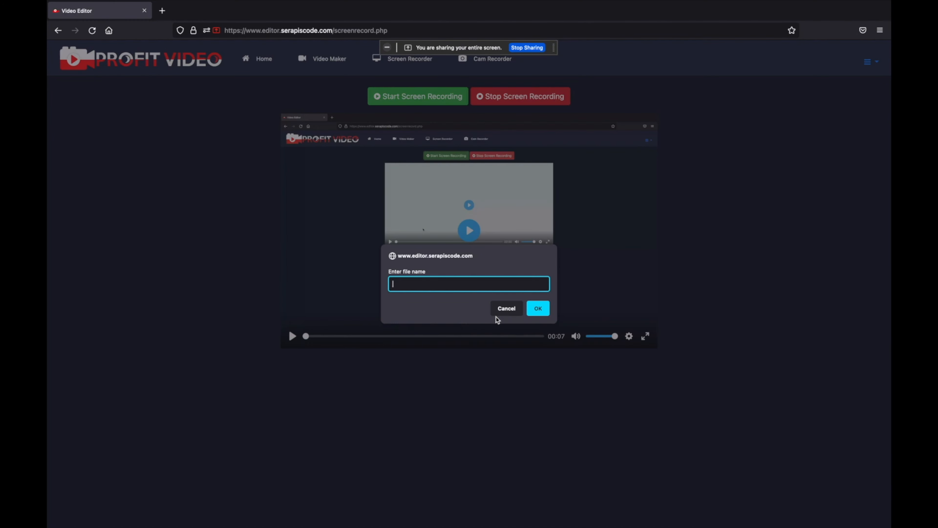
type("De")
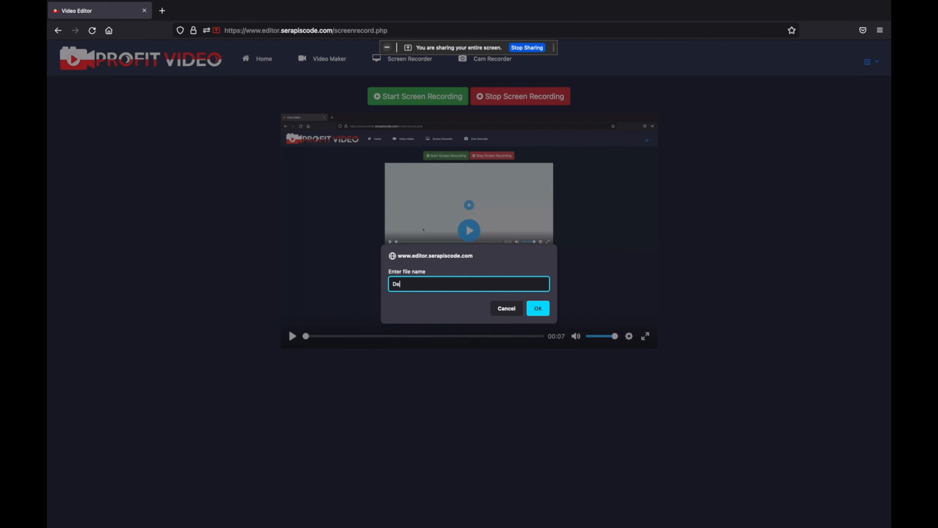
left_click(538, 308)
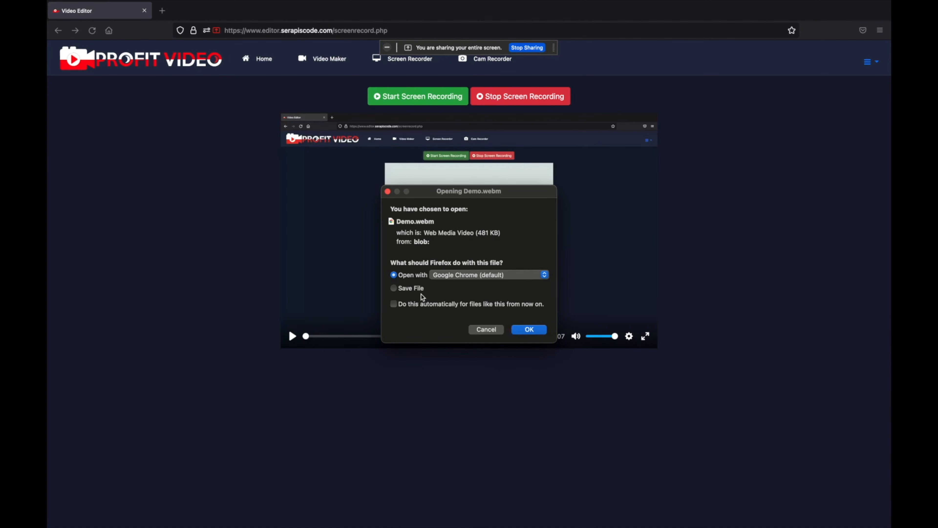
left_click(487, 329)
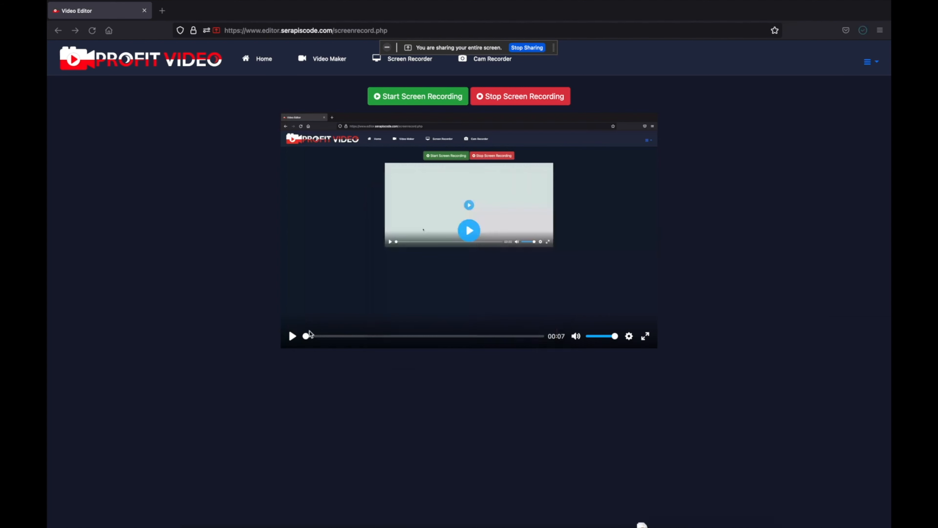
Play back the Demo screen recording in the player and replay it from the start.
left_click(293, 336)
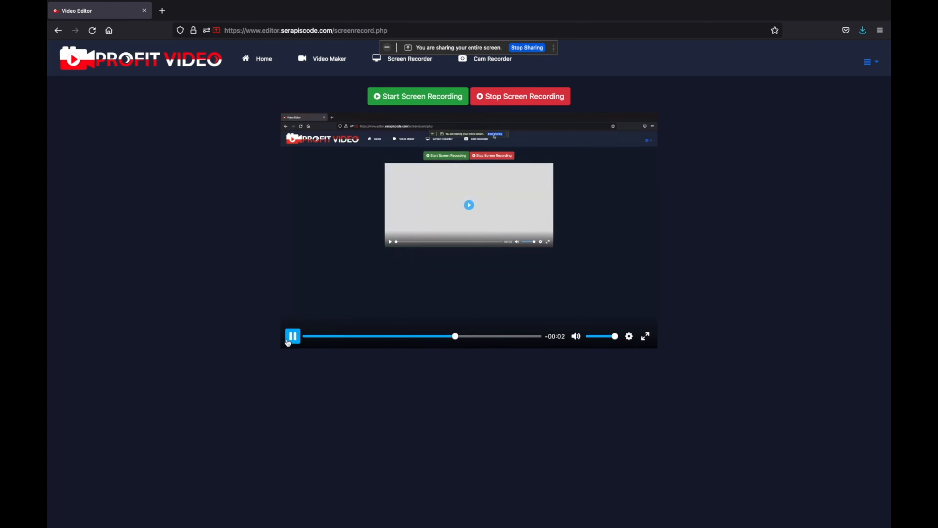
left_click(293, 336)
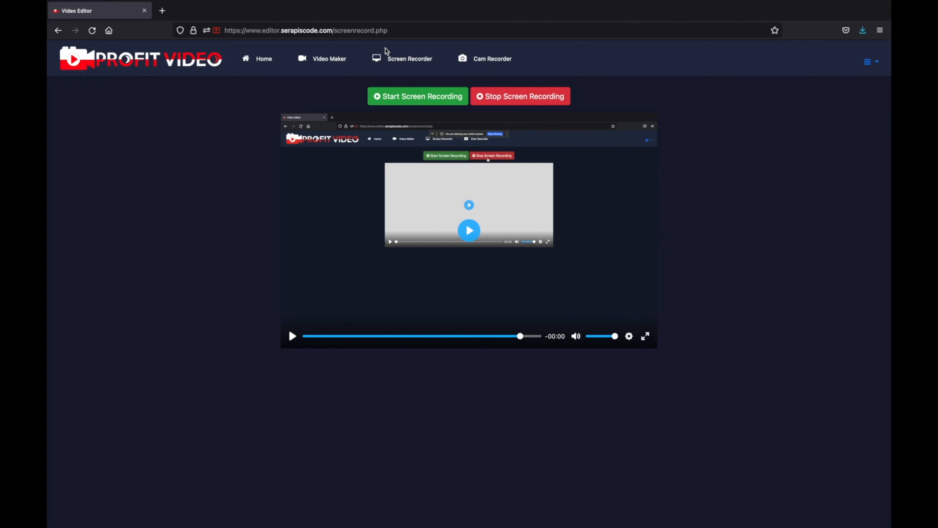
left_click(292, 336)
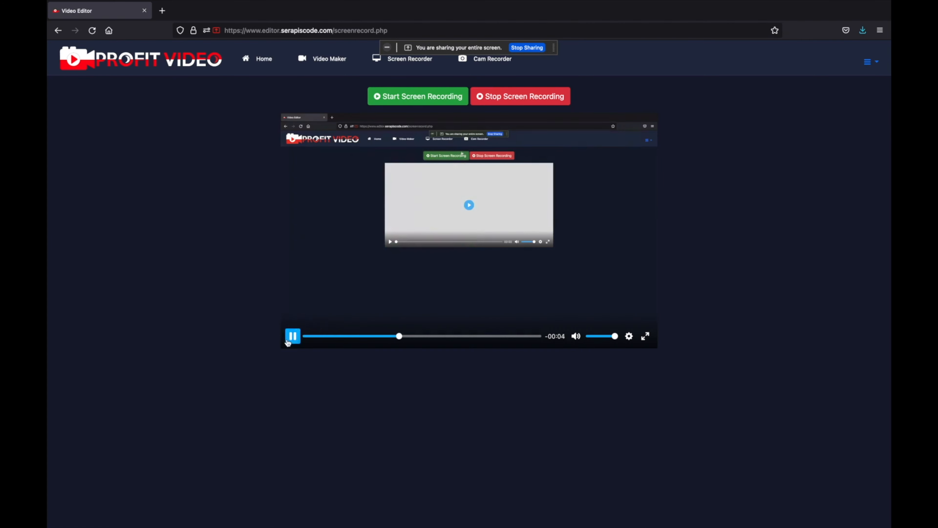